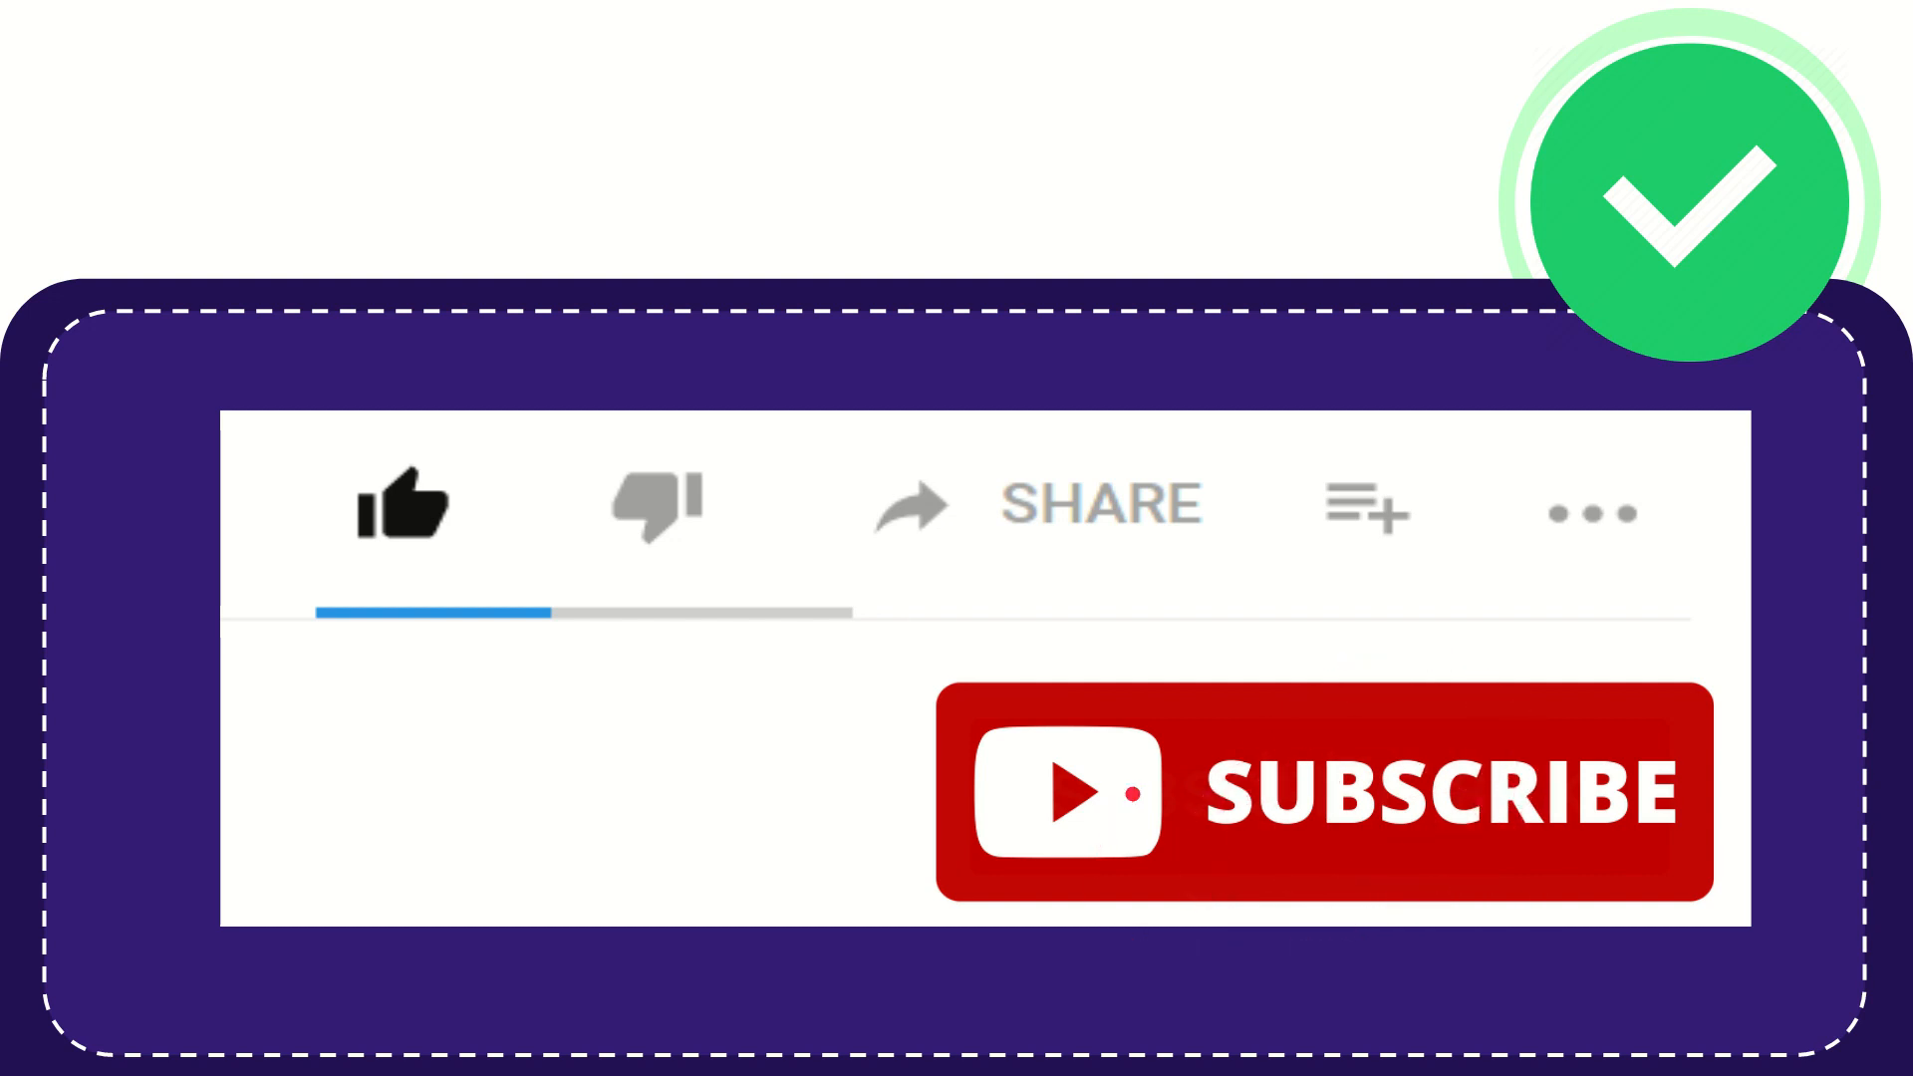
pyautogui.click(403, 506)
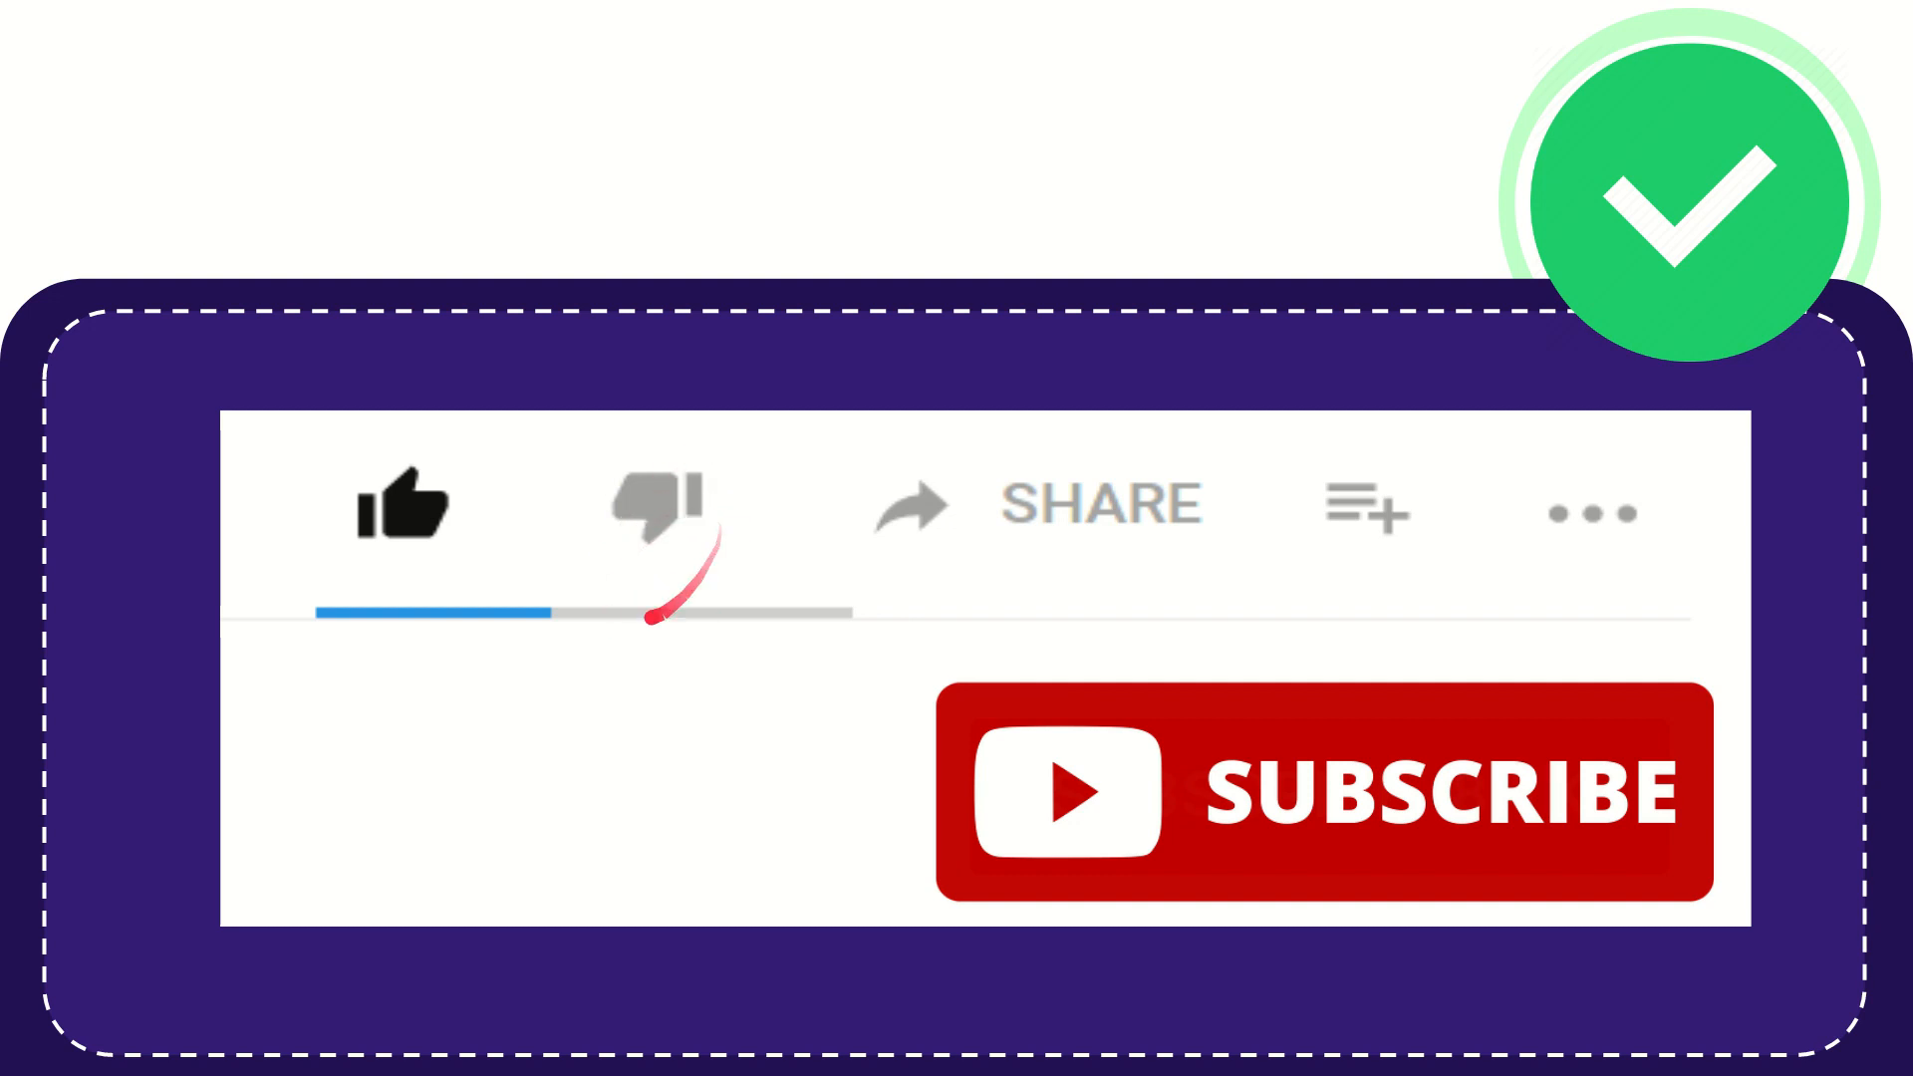
pyautogui.click(659, 507)
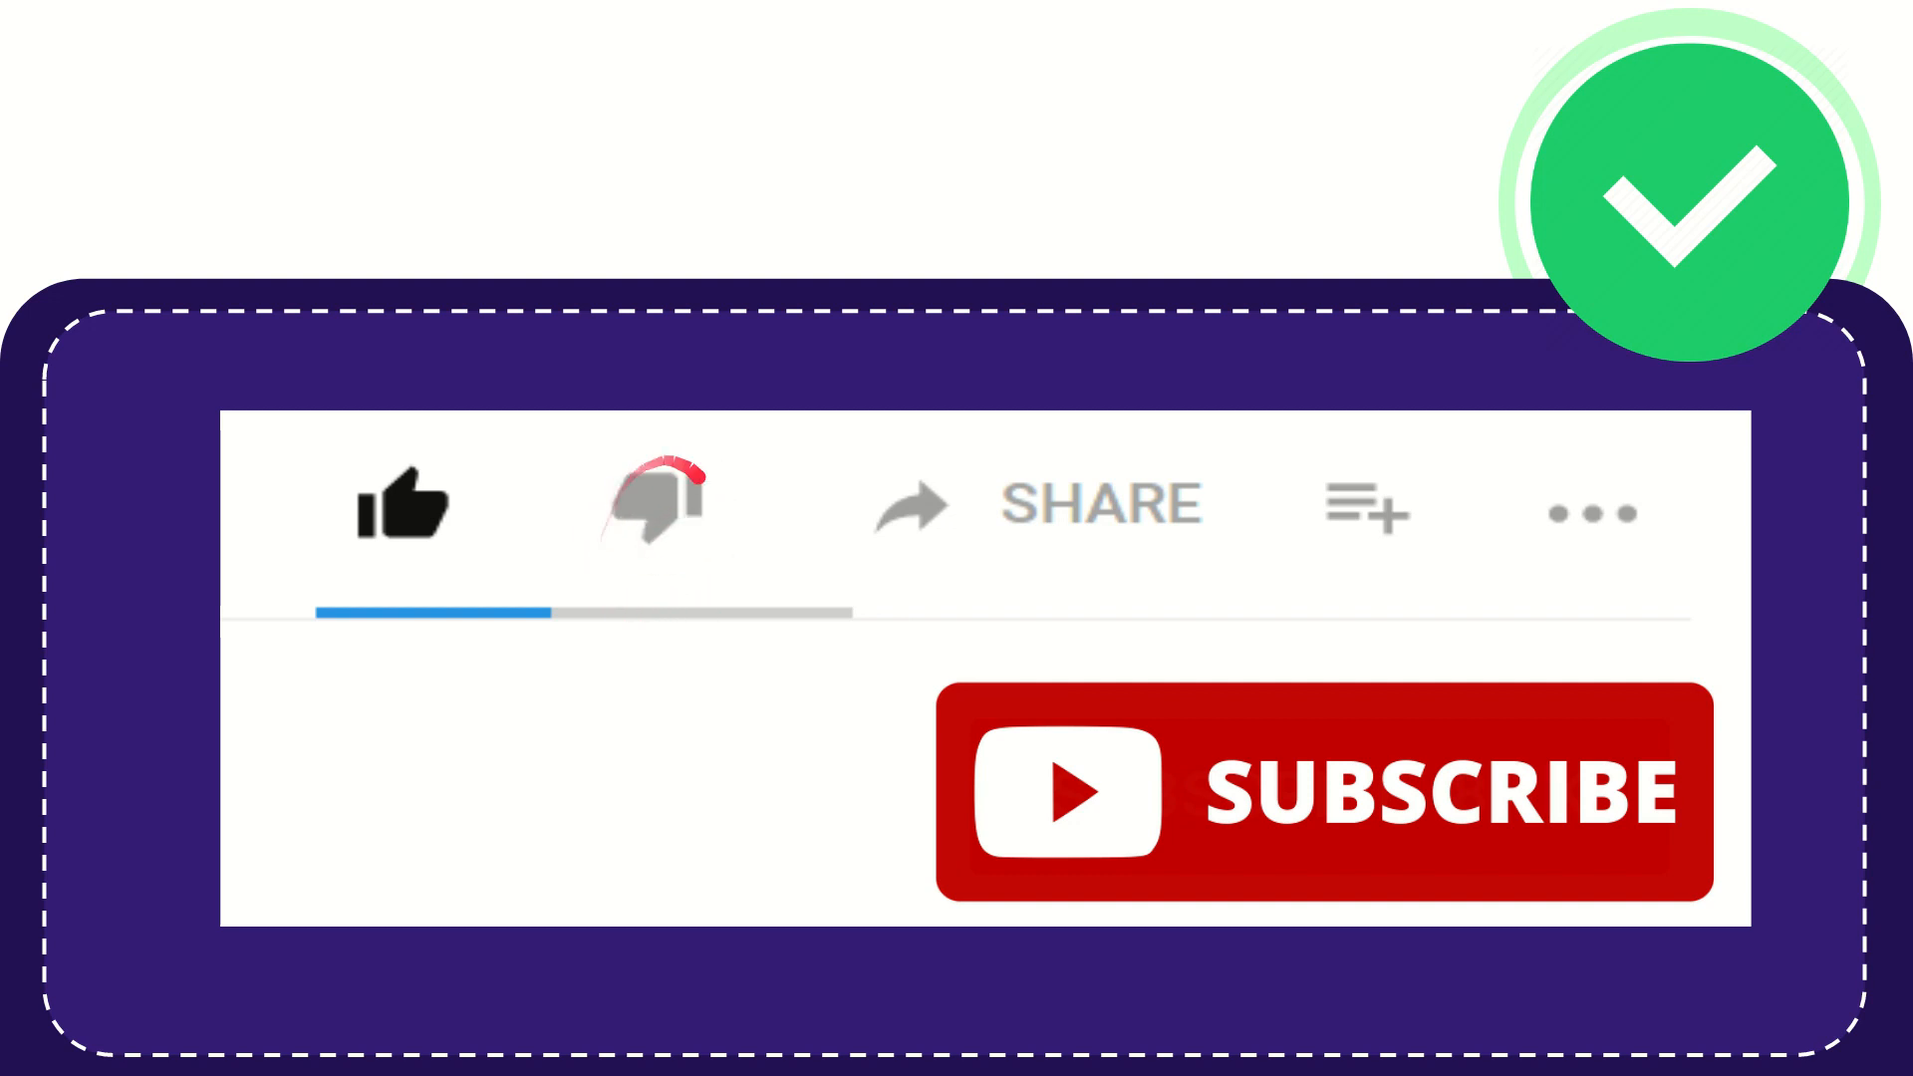
pyautogui.click(654, 501)
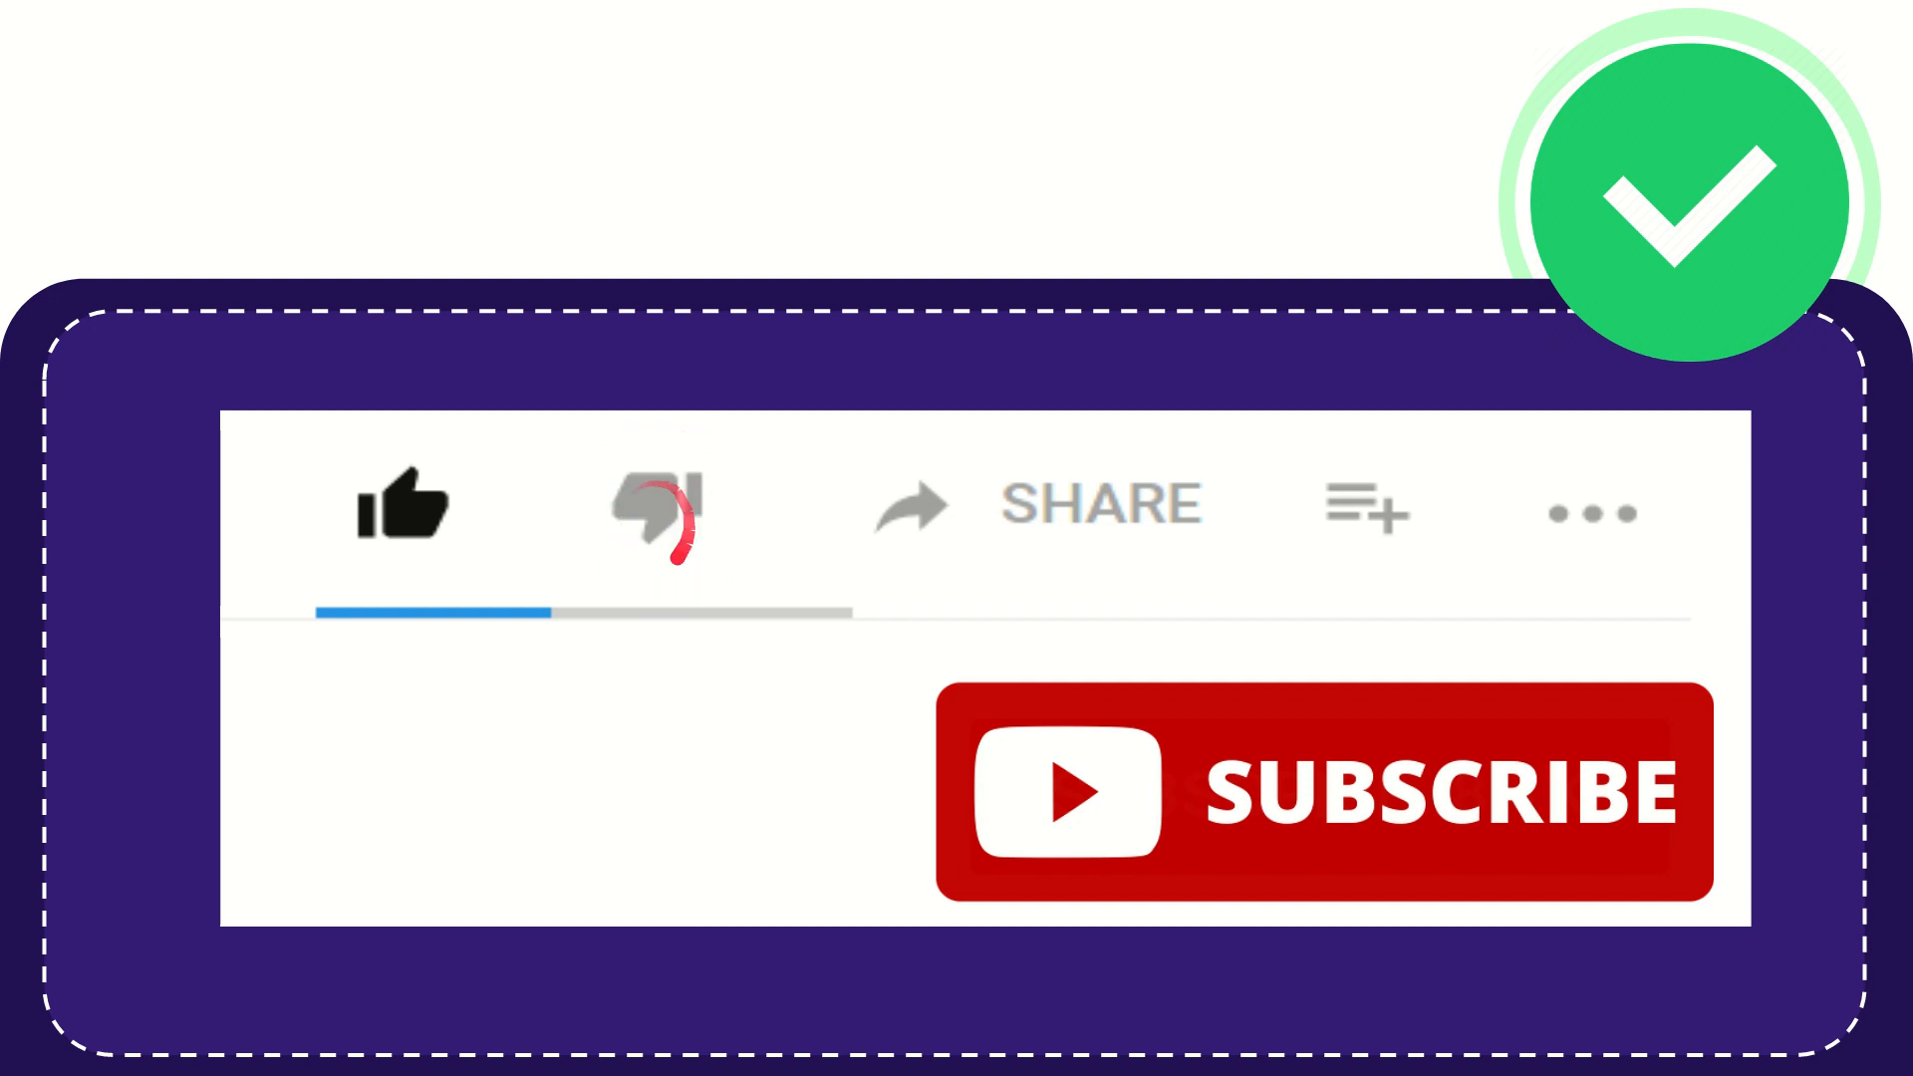
pyautogui.click(656, 506)
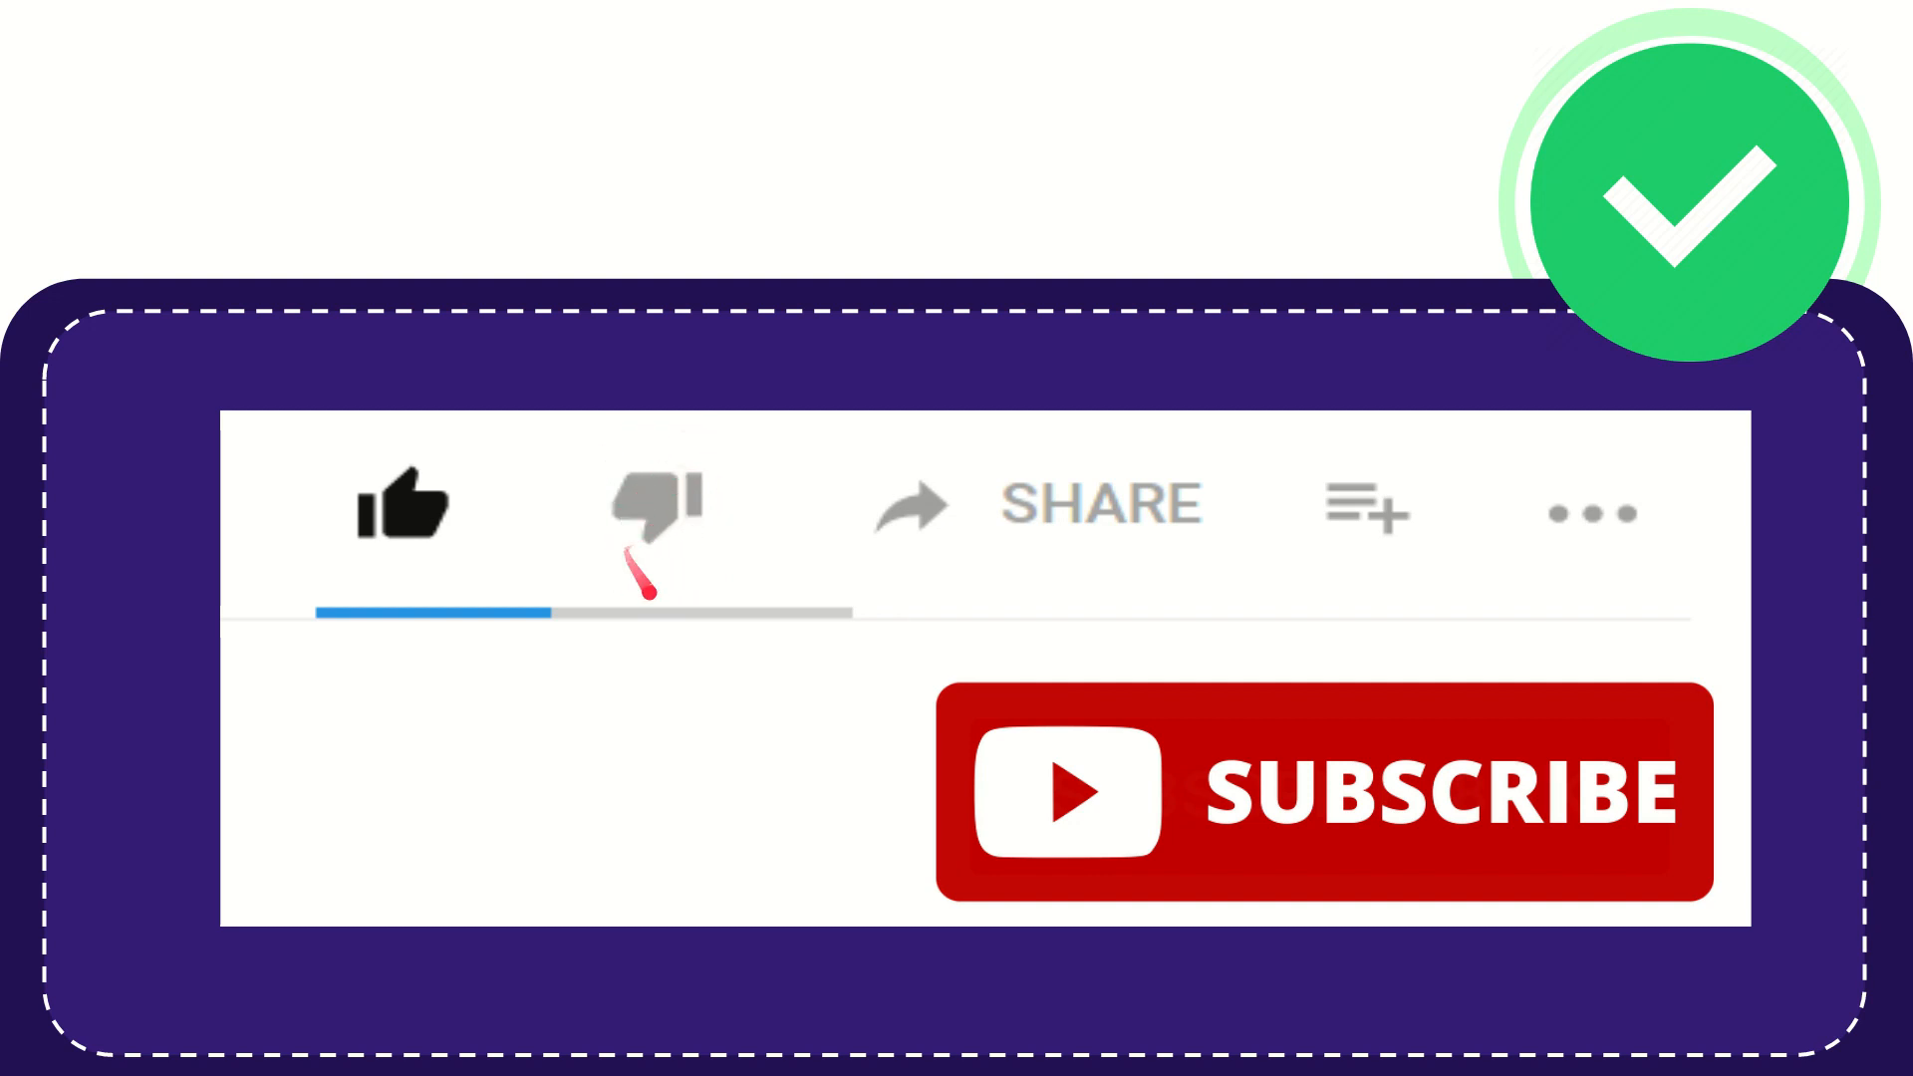